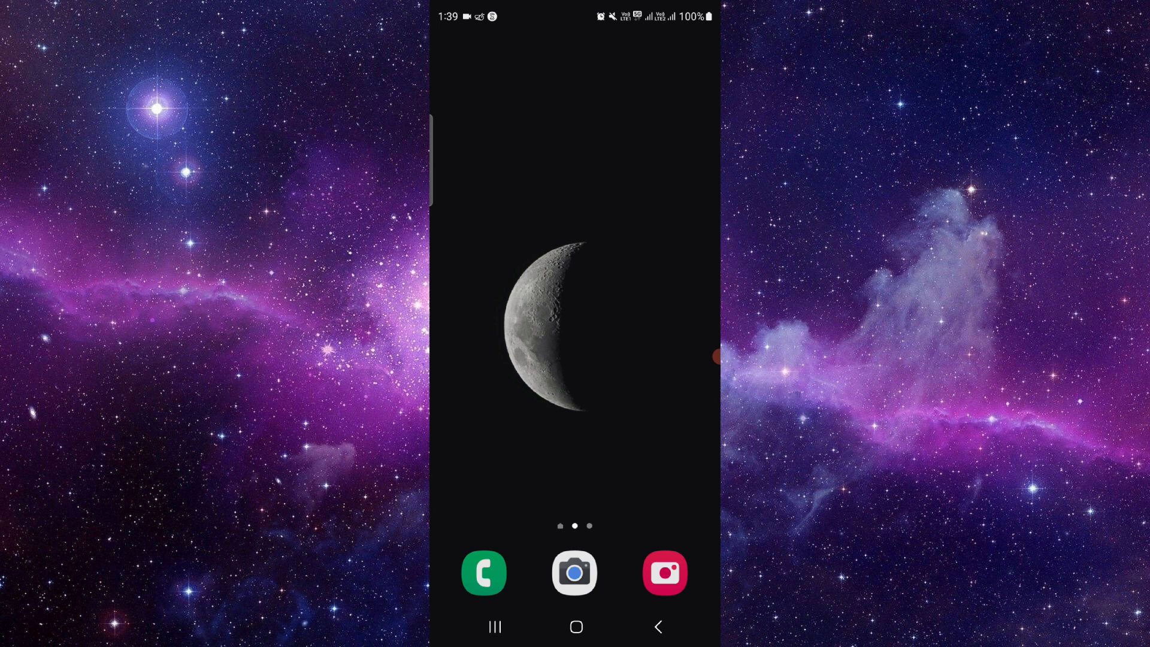
Swipe to the main home screen page and open the Steam store website in the browser.
{"action": "scroll", "scroll_direction": "left", "scroll_amount": 3}
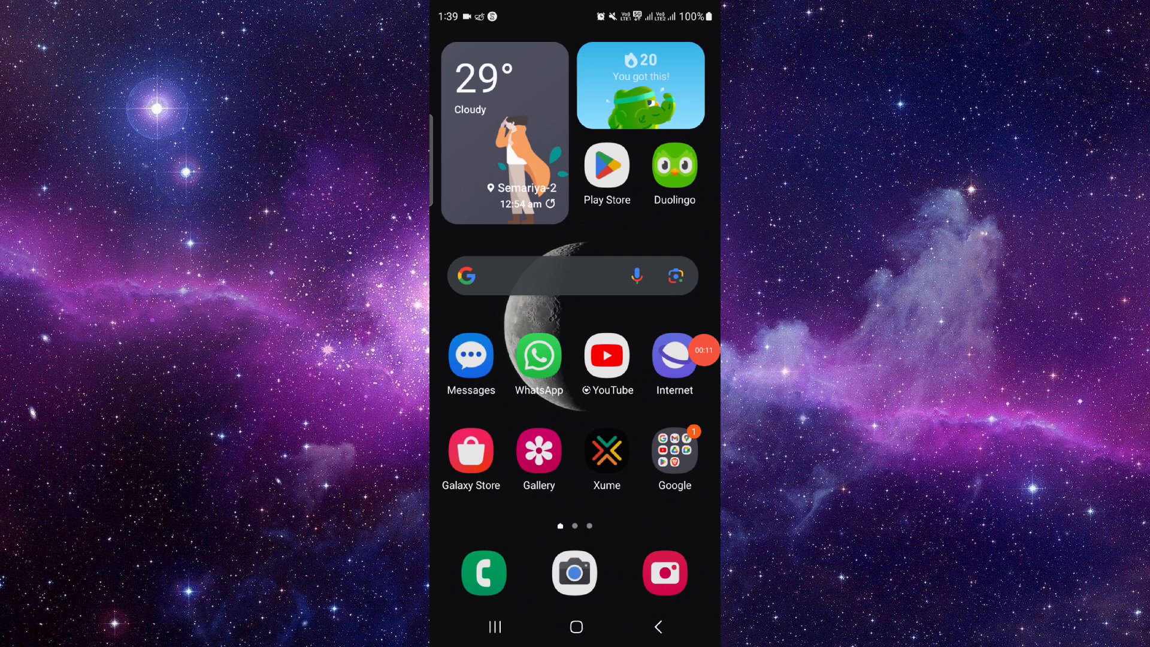
{"action": "type", "text": "t"}
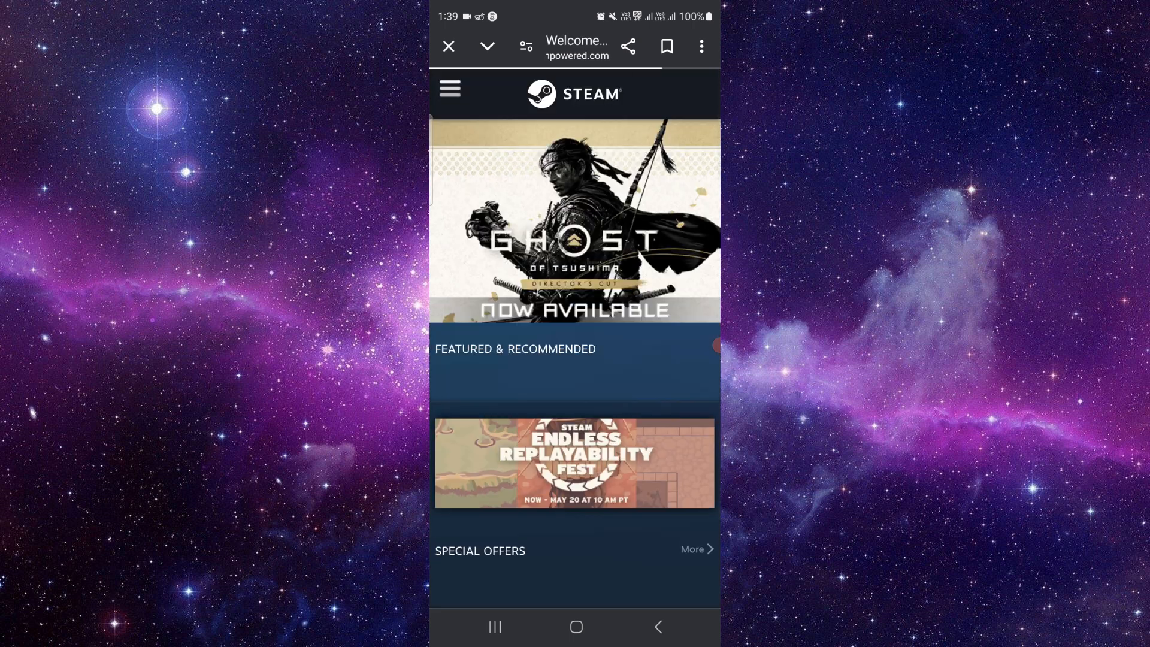
Expand the Steam hamburger menu to view Your Store, Categories, Points Shop and News, then scroll.
{"action": "scroll", "scroll_direction": "down", "scroll_amount": 3}
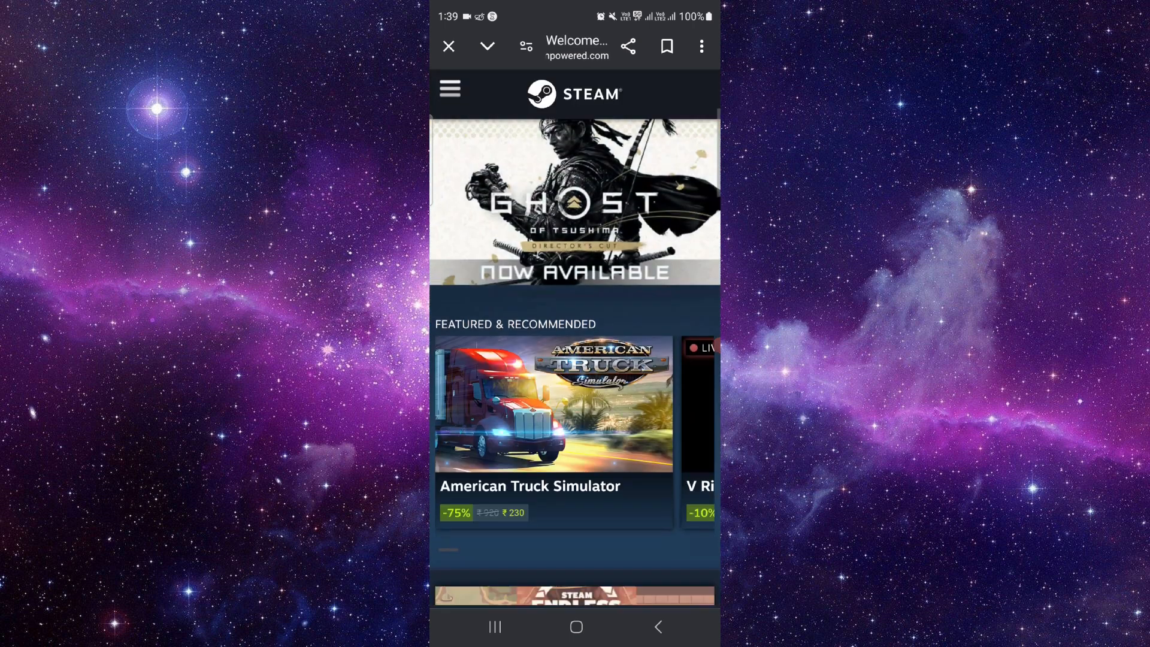
{"action": "left_click", "coordinate": [450, 89]}
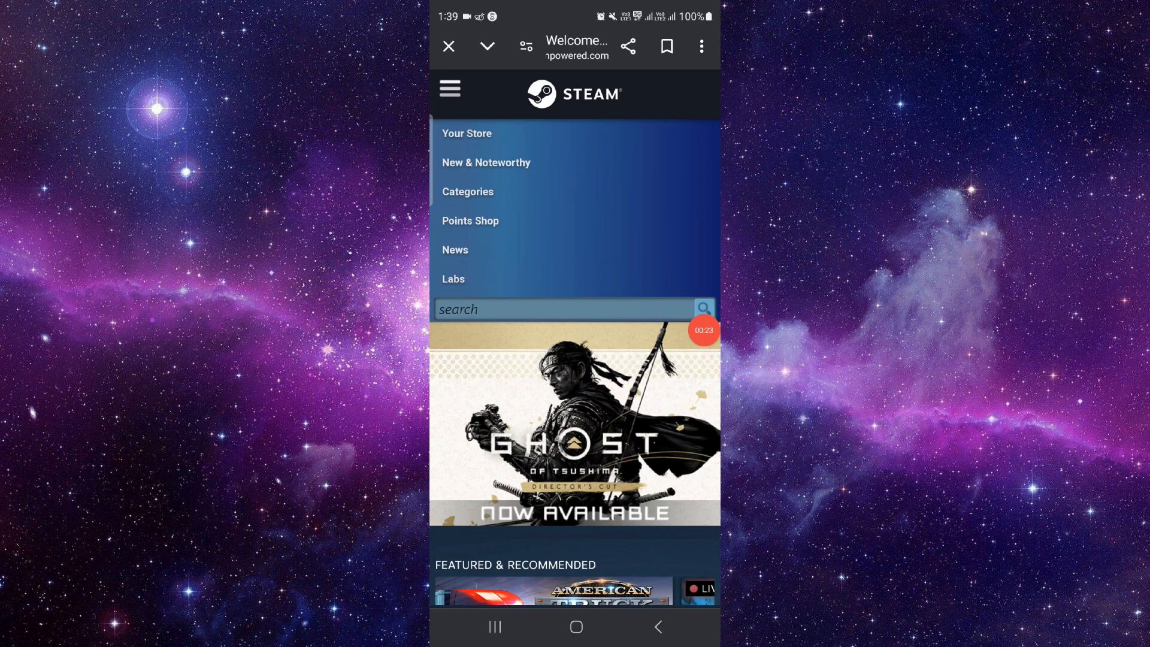
{"action": "scroll", "scroll_direction": "down", "scroll_amount": 3}
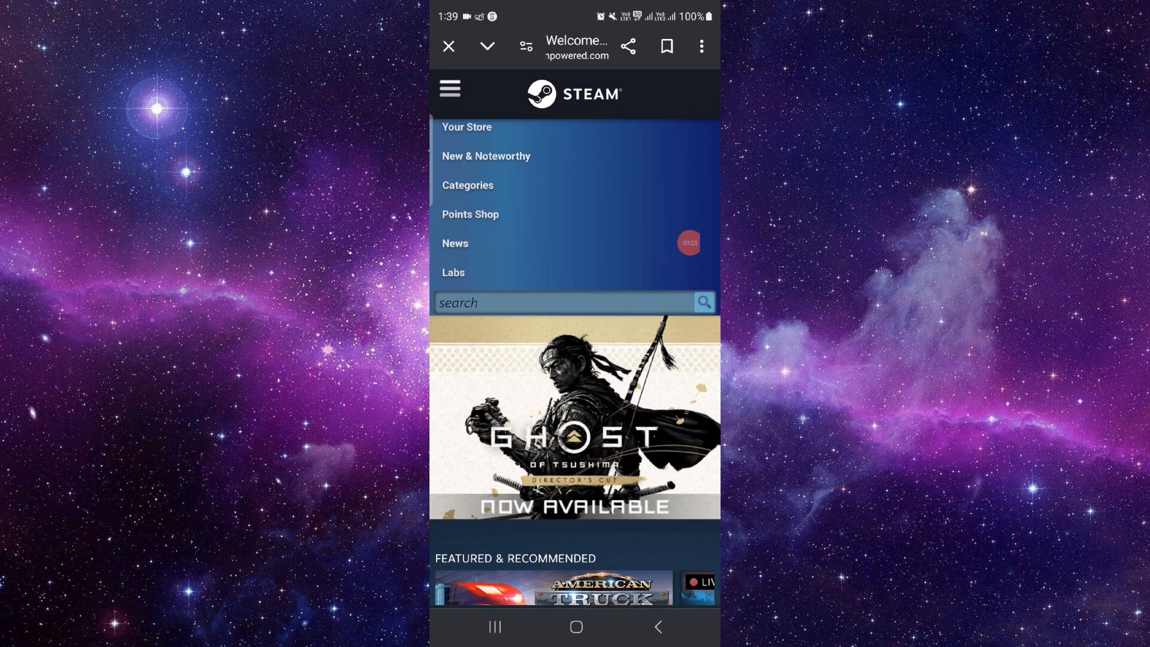
{"action": "scroll", "scroll_direction": "down", "scroll_amount": 3}
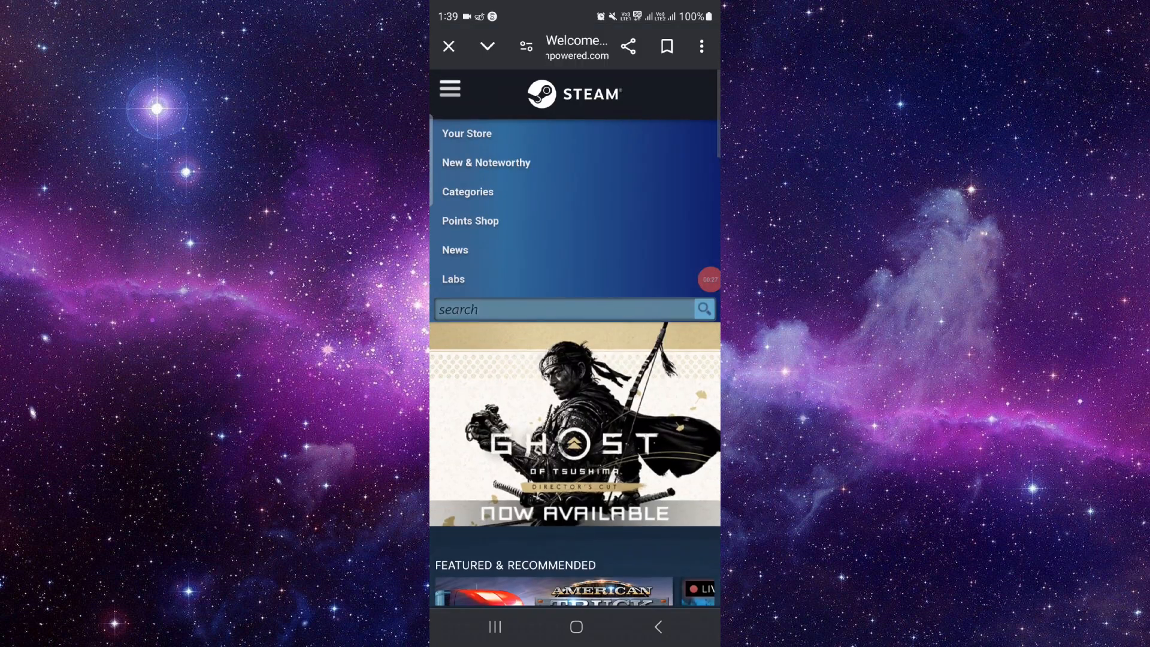
{"action": "scroll", "scroll_direction": "down", "scroll_amount": 3}
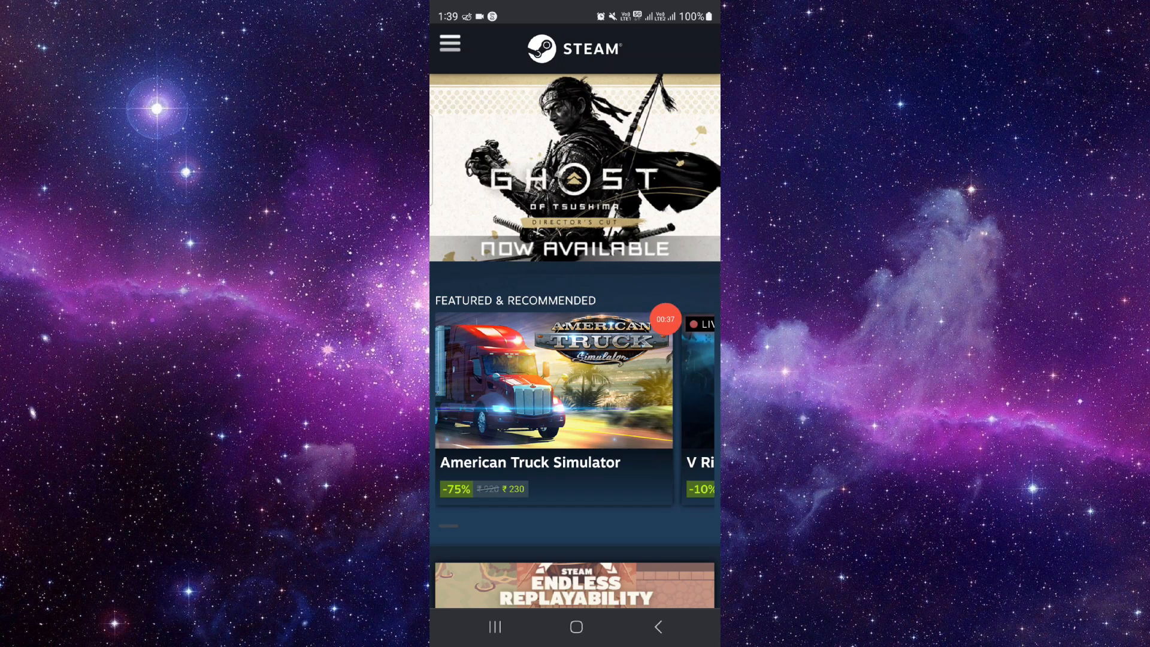
Scroll down past the Endless Replayability Fest banner to Special Offers.
{"action": "scroll", "scroll_direction": "down", "scroll_amount": 3}
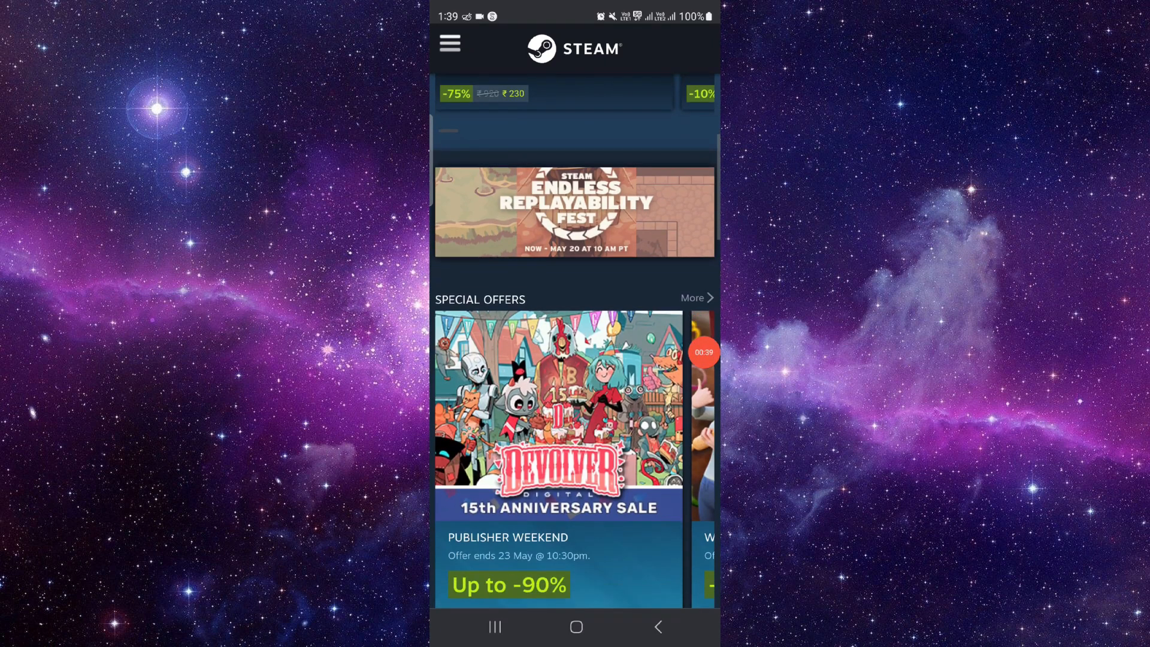